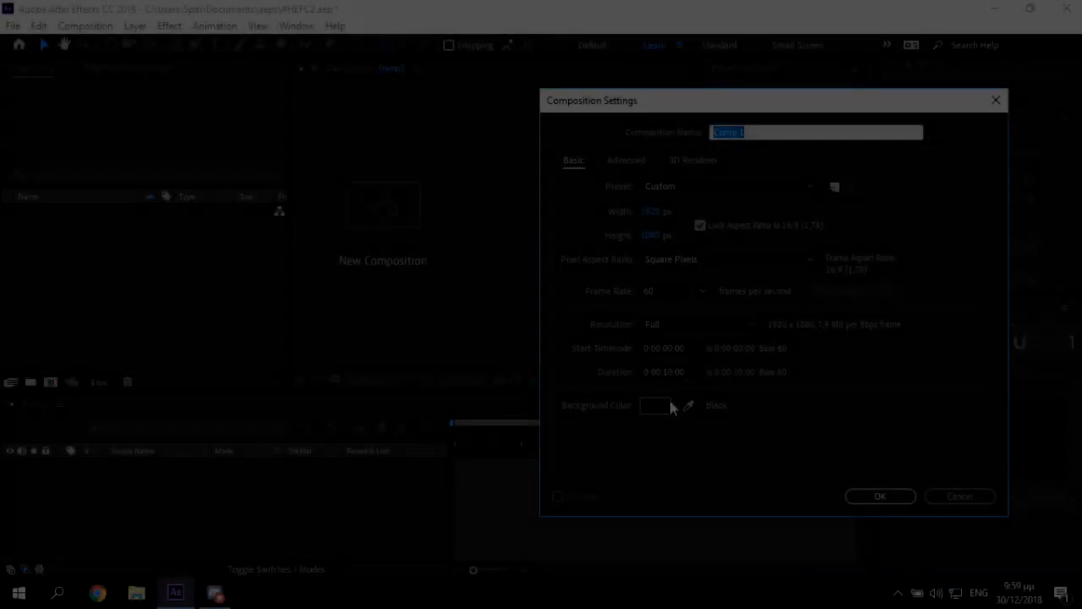
- Confirm the new TEXT composition at 1920×1080 and 60 fps
left_click(879, 496)
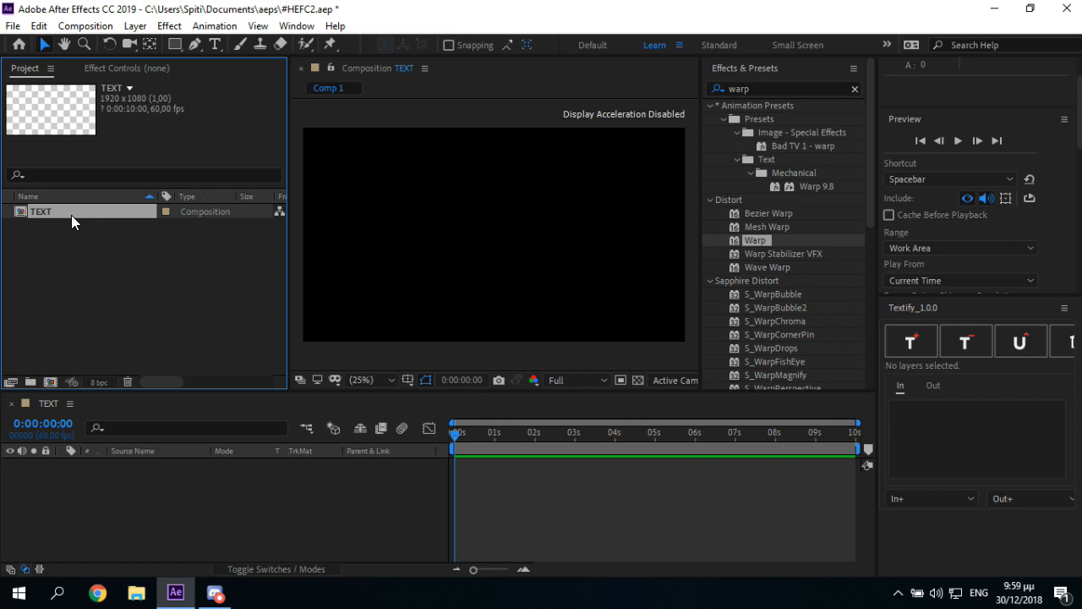
- Add a white 'HEFC2' text layer in Cartoonist Kooky font at 200 px
left_click(216, 44)
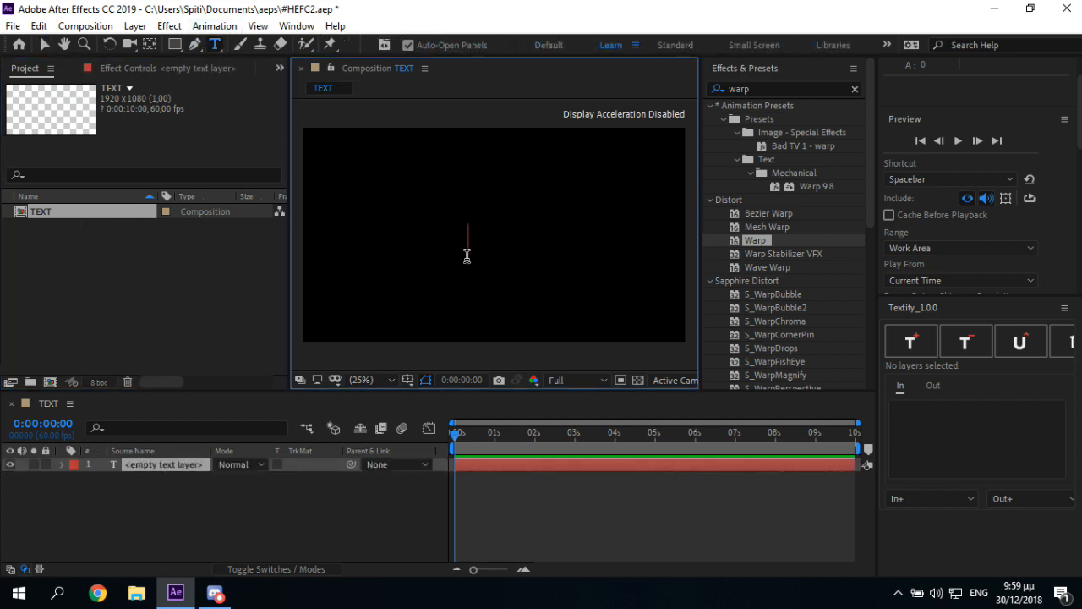
type("HEFX")
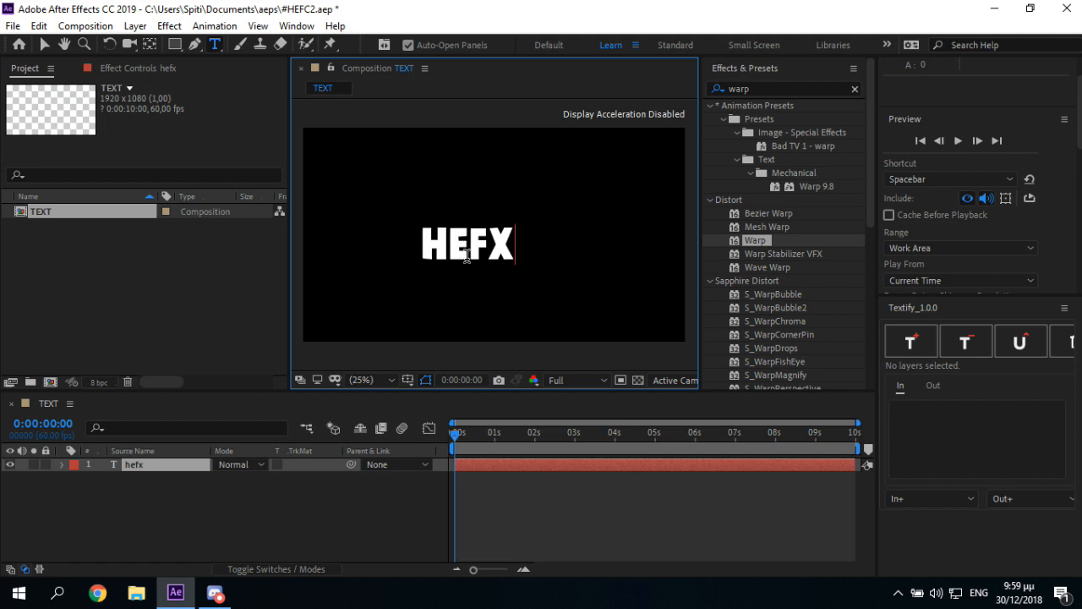
type("HEFC2")
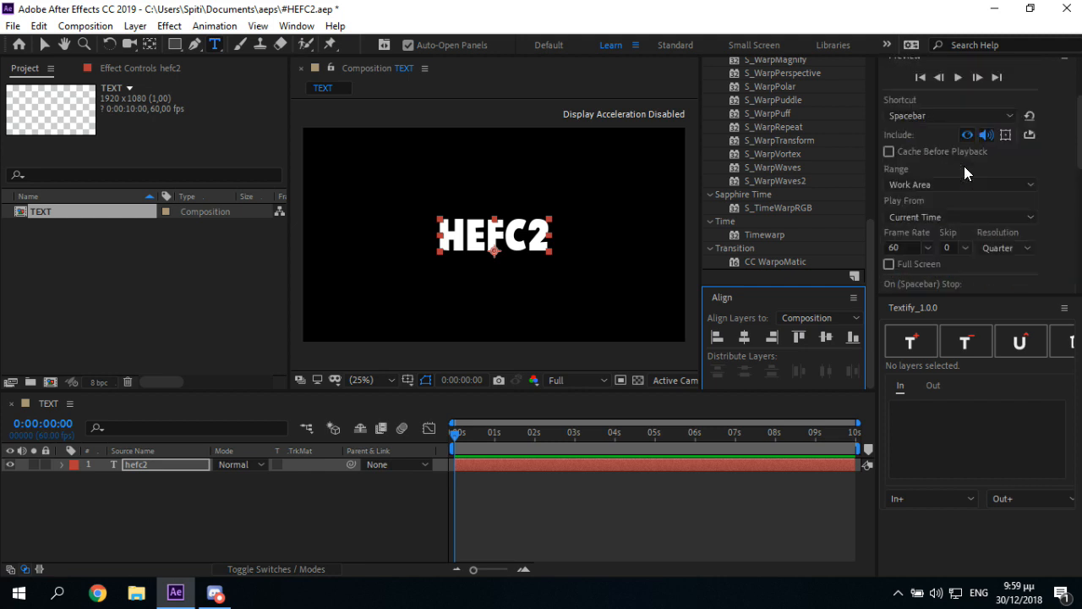
left_click(959, 184)
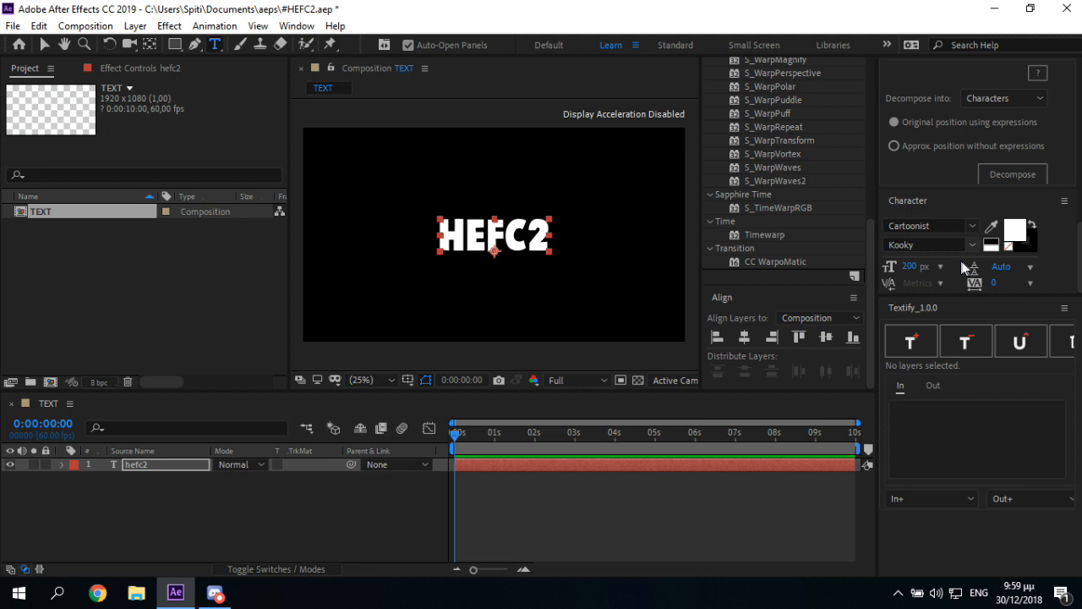
left_click(921, 244)
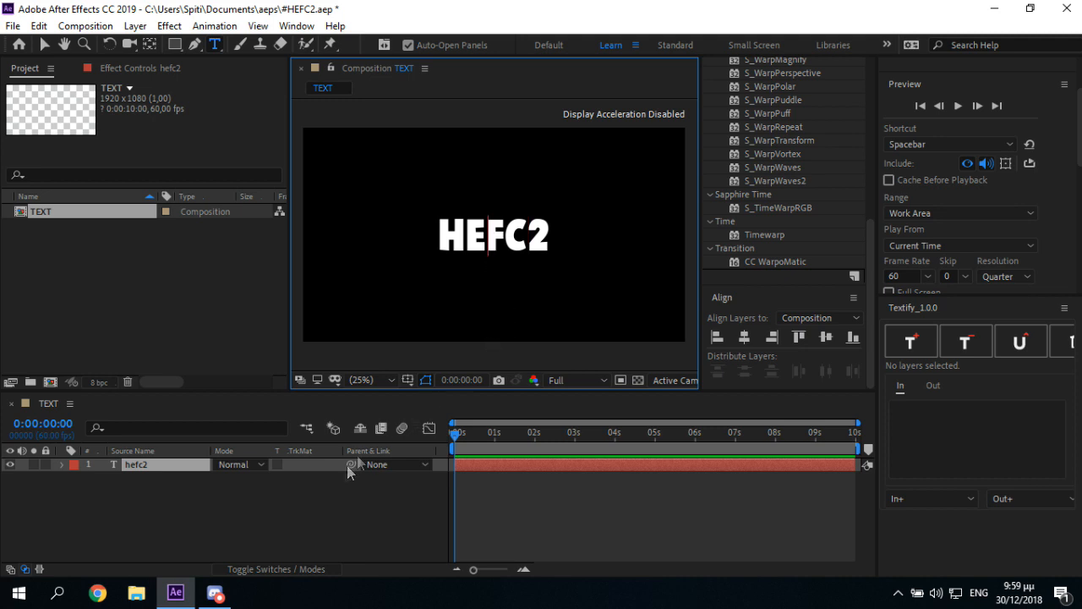
- Add an Inner Shadow layer style to the HEFC2 text with distance 15
left_click(136, 25)
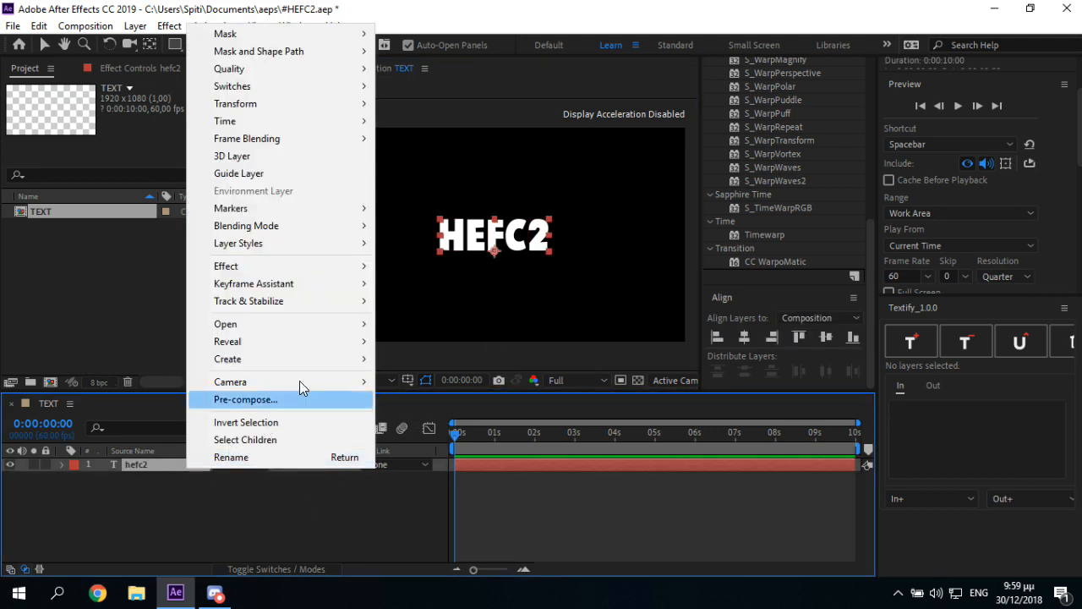
mouse_move(243, 243)
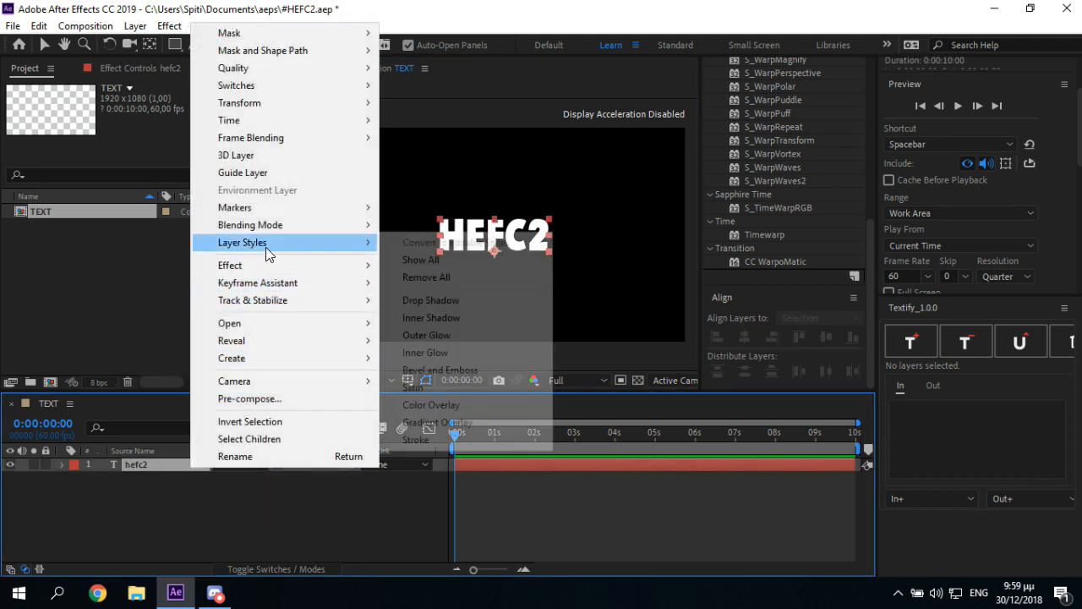
left_click(431, 317)
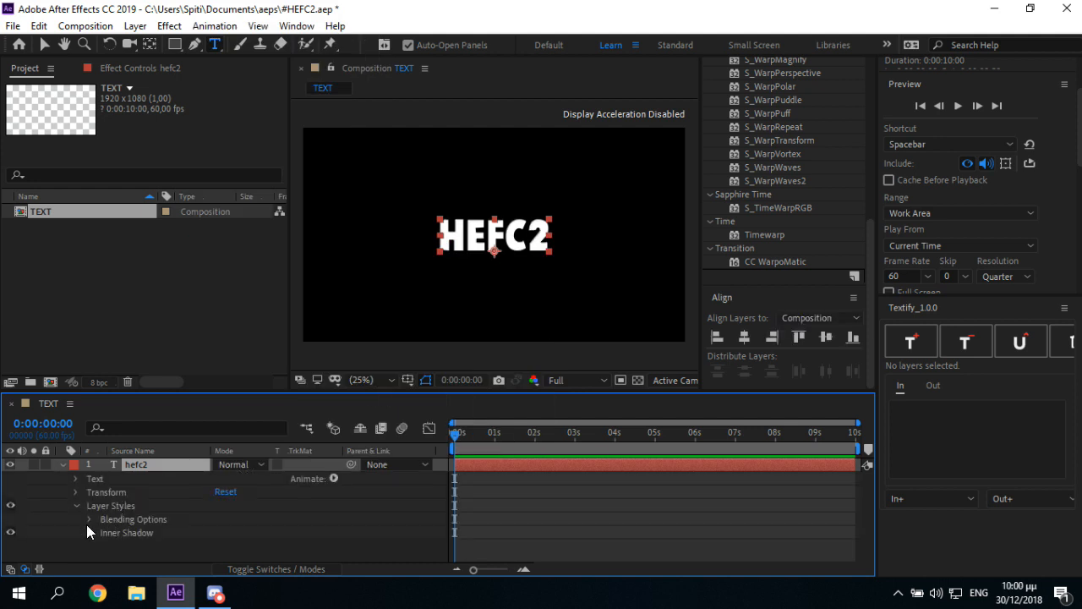
left_click(89, 532)
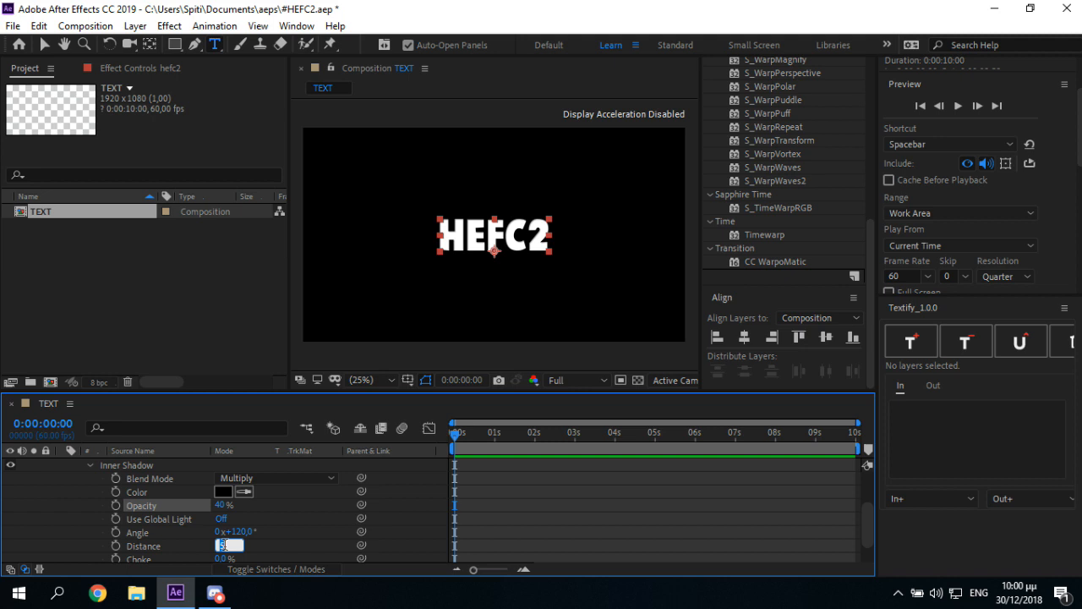
left_click(227, 545)
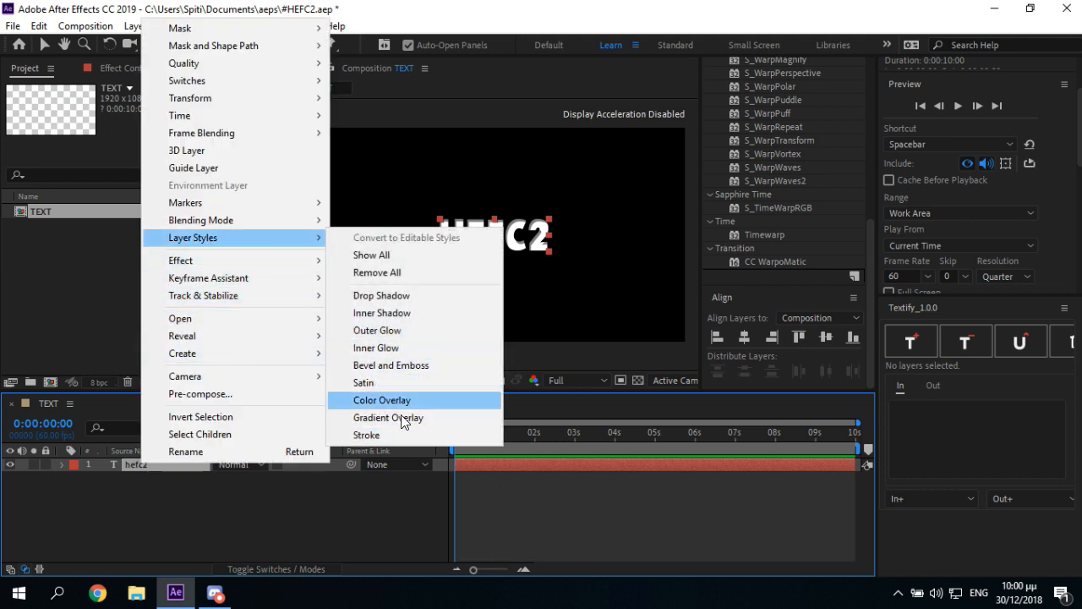
- Apply a Gradient Overlay layer style shading the lettering from white to grey
left_click(388, 416)
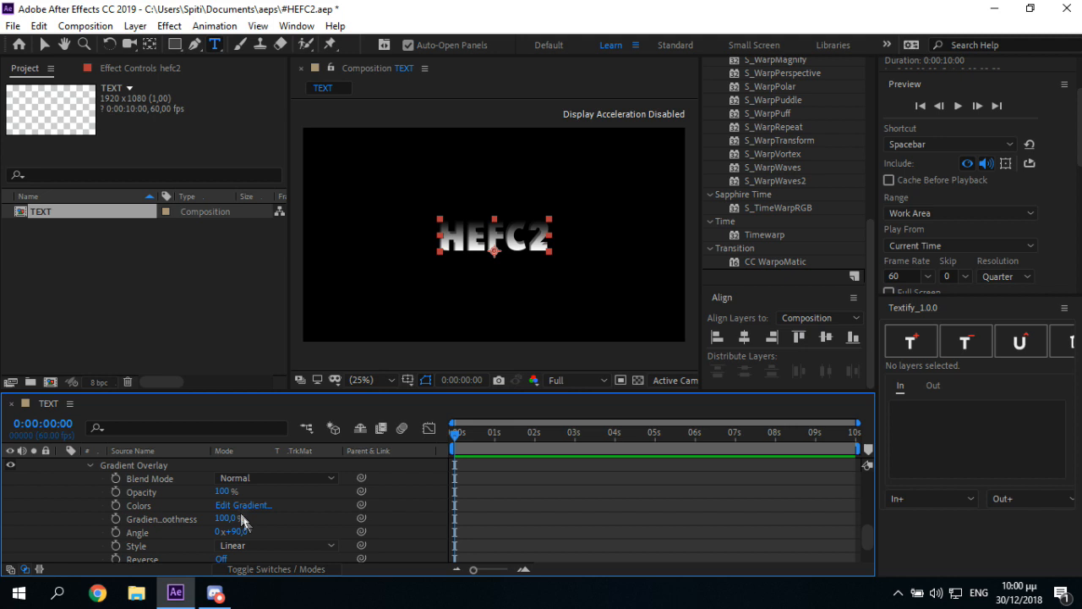
left_click(244, 505)
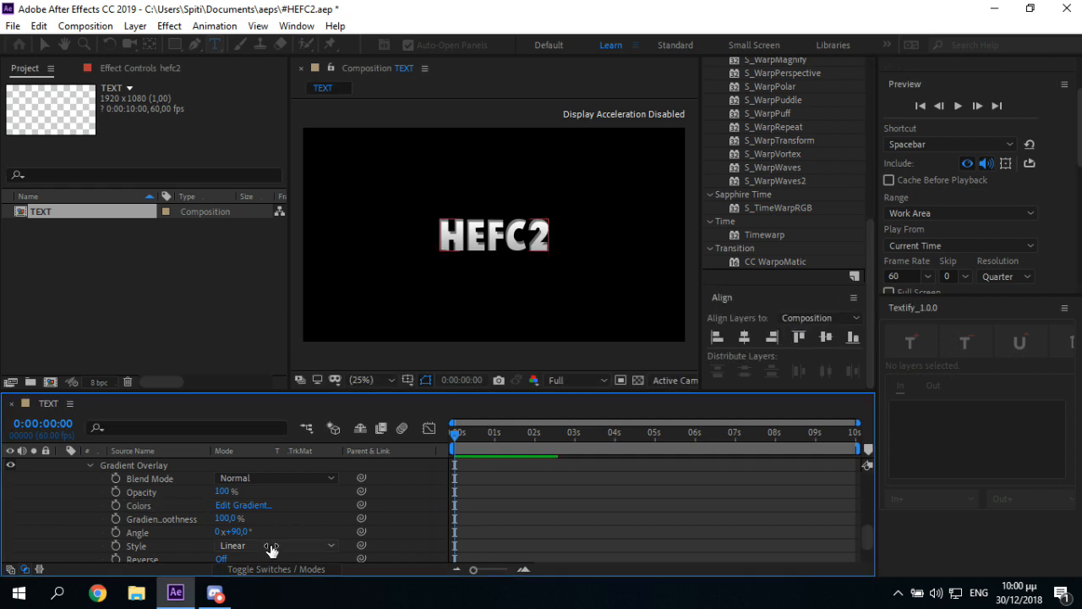
left_click(244, 505)
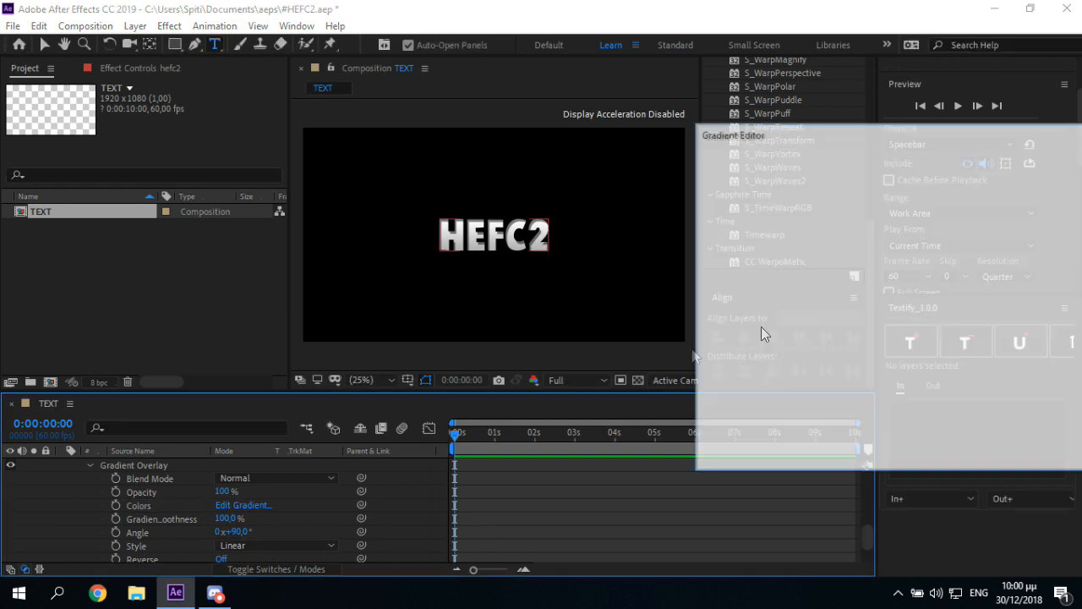
left_click(243, 505)
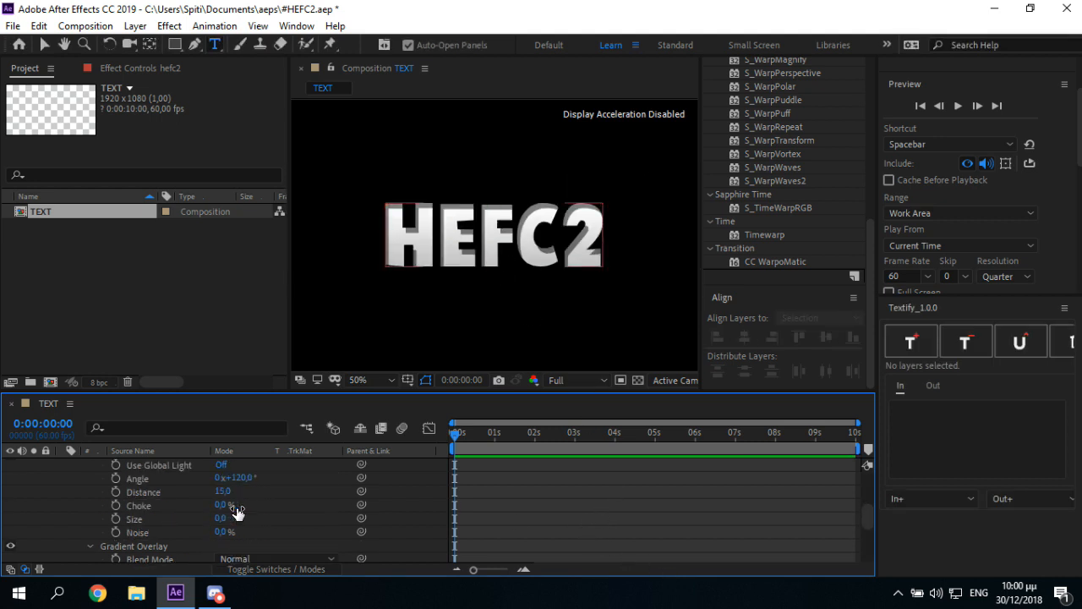
right_click(135, 464)
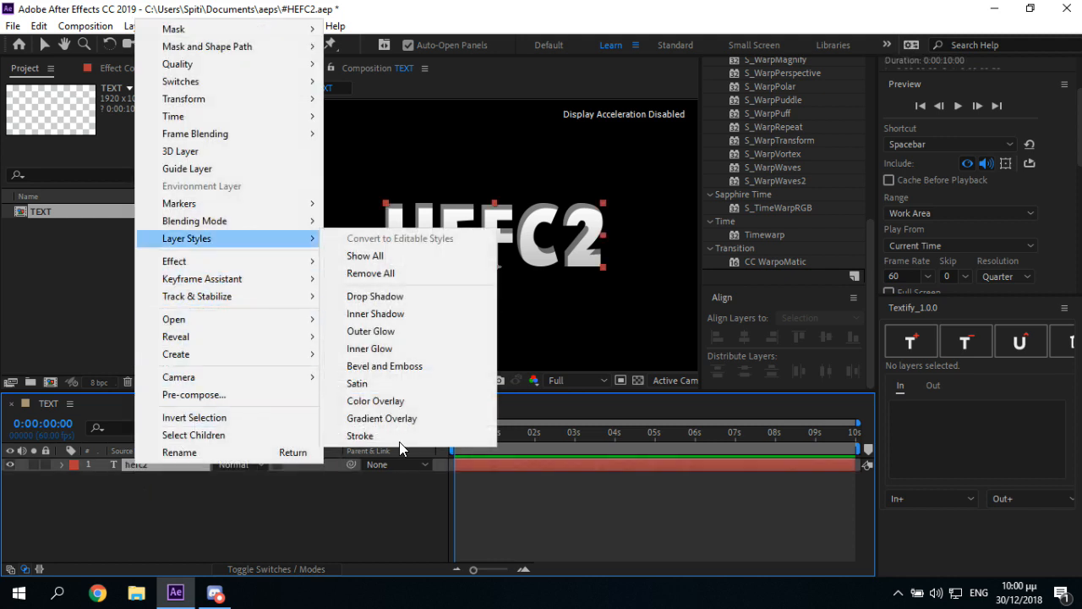
- Add a Stroke layer style to the text and change its colour to blue
left_click(360, 436)
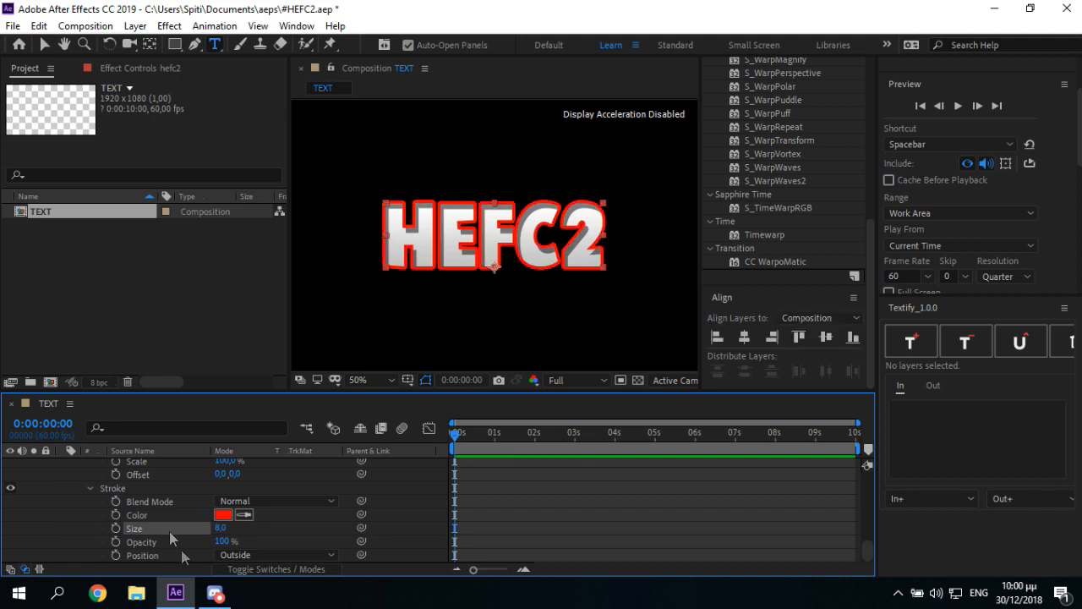
left_click(223, 515)
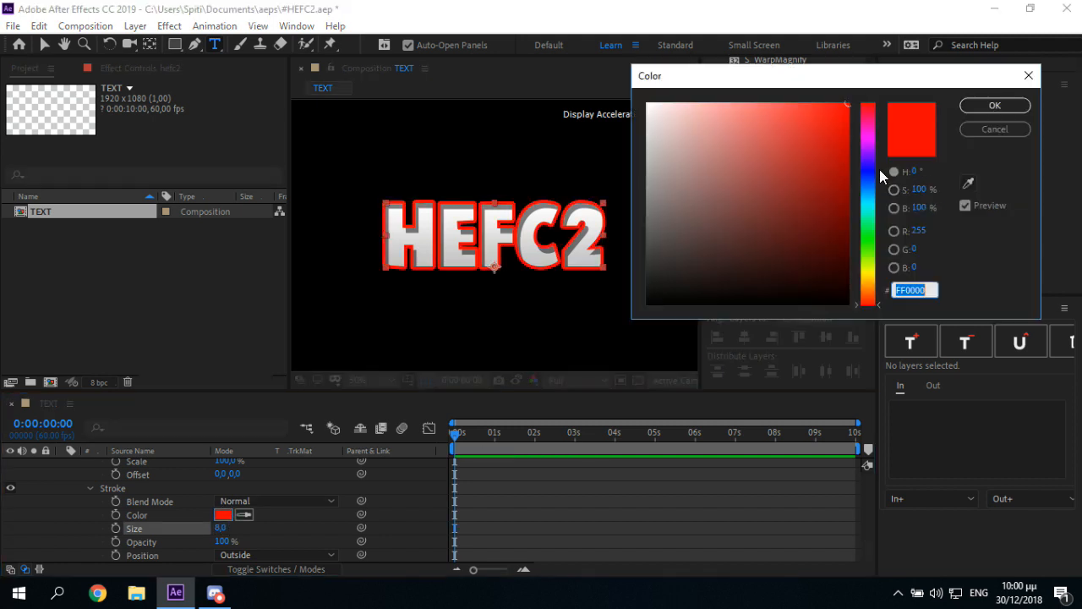
left_click(868, 186)
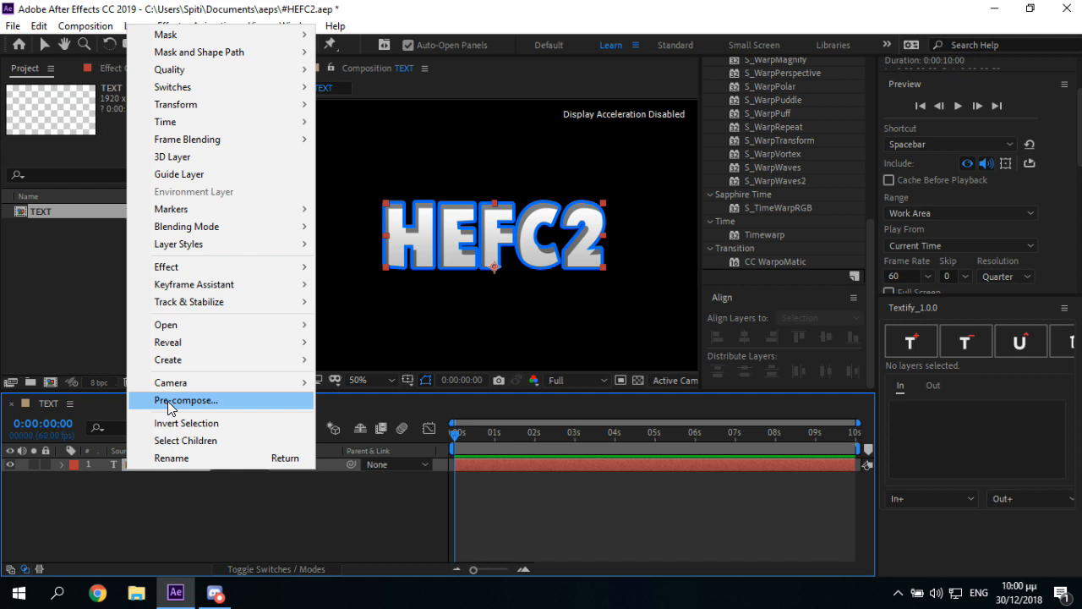
- Pre-compose the text into TEXT PRE COMP 1 and apply Trapcode Echospace
left_click(185, 399)
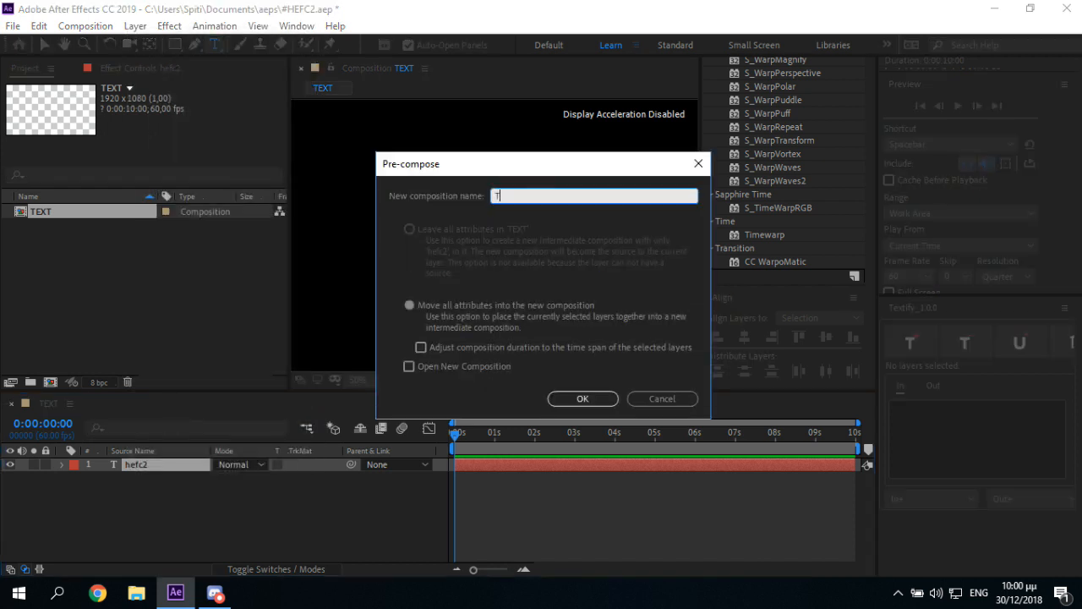
type("EXT PRE COMP 1")
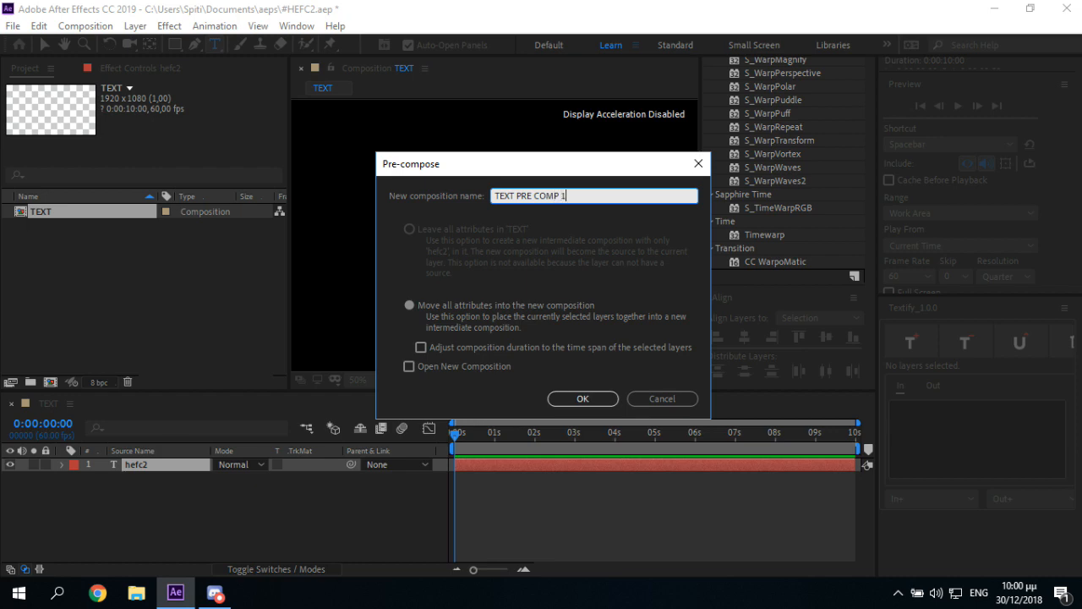
left_click(582, 398)
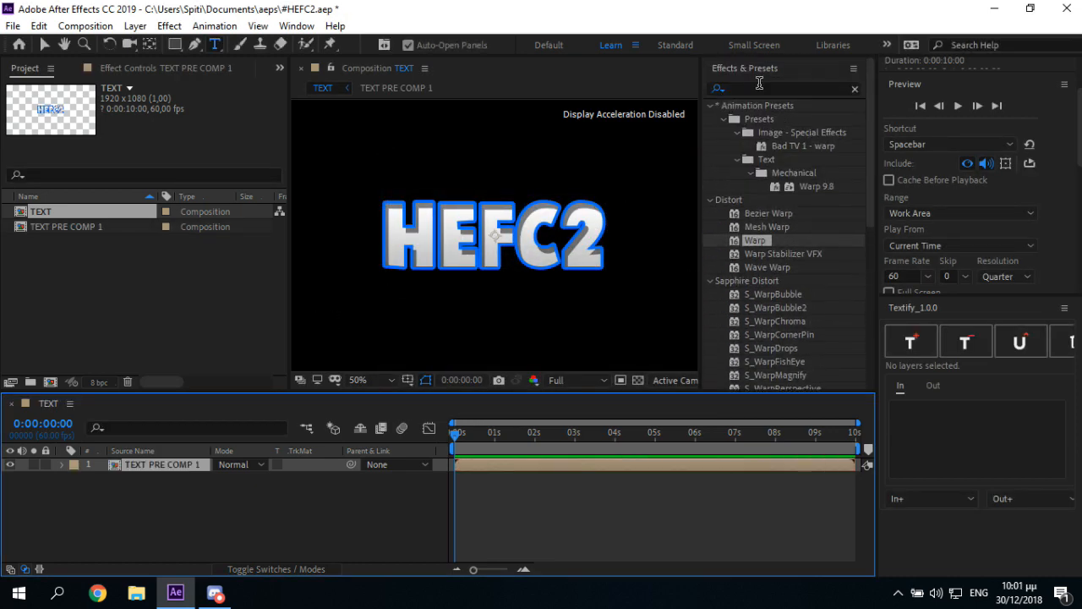
type("echospace")
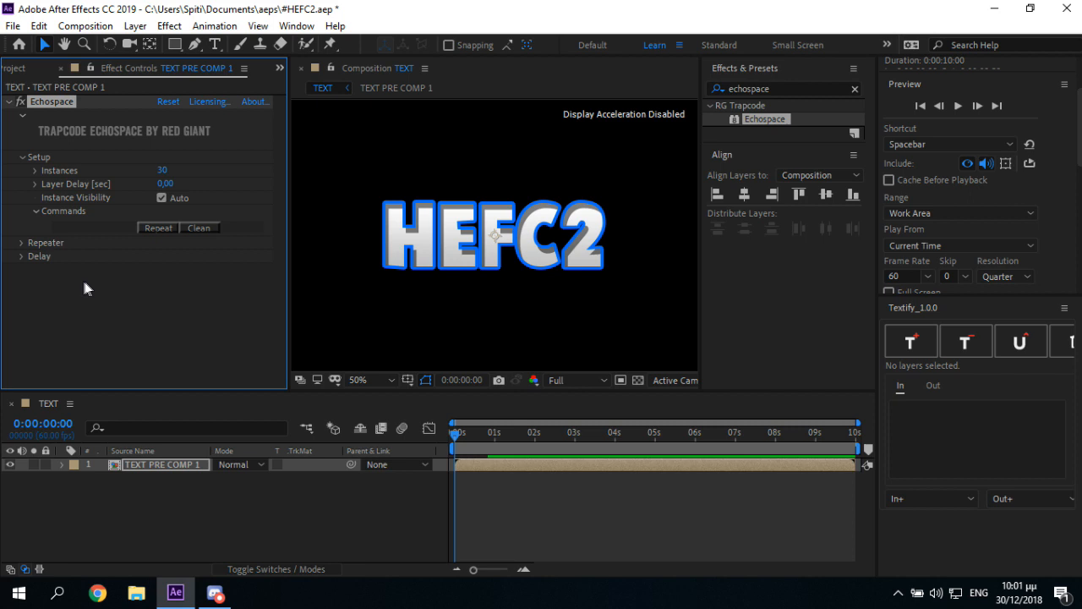
- Set Echospace repeater Y Offset to 1,5 and Scale to -0,5, then run Repeat
left_click(22, 243)
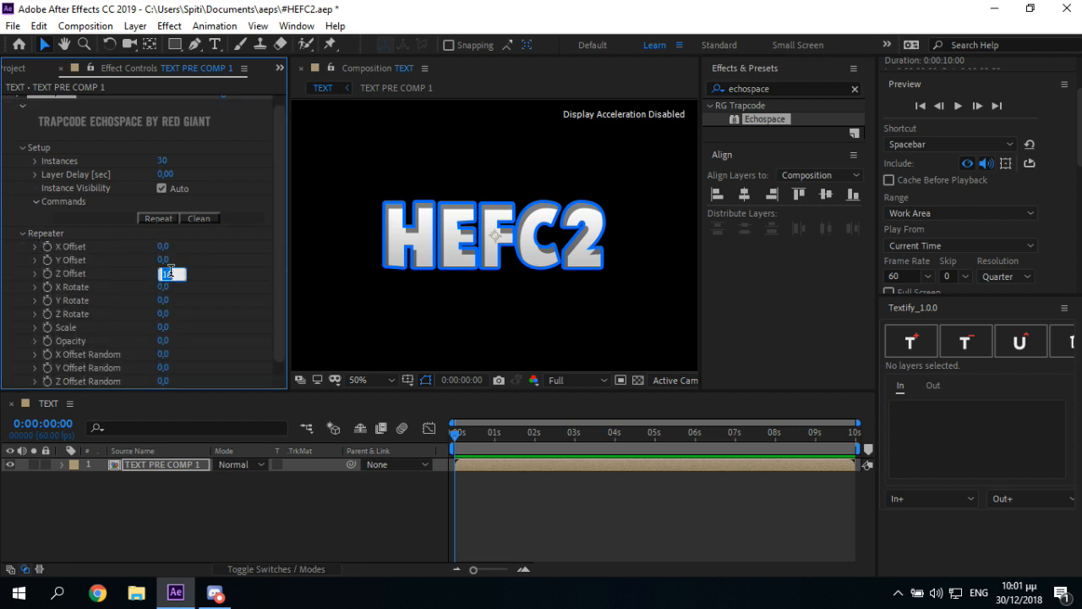
left_click(173, 260)
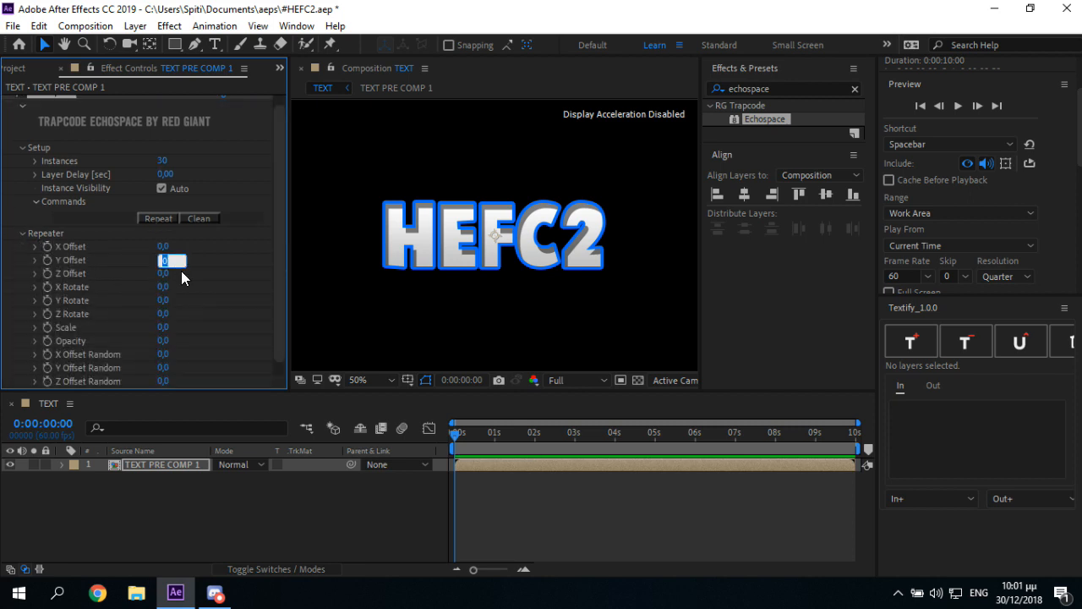
type("1,5")
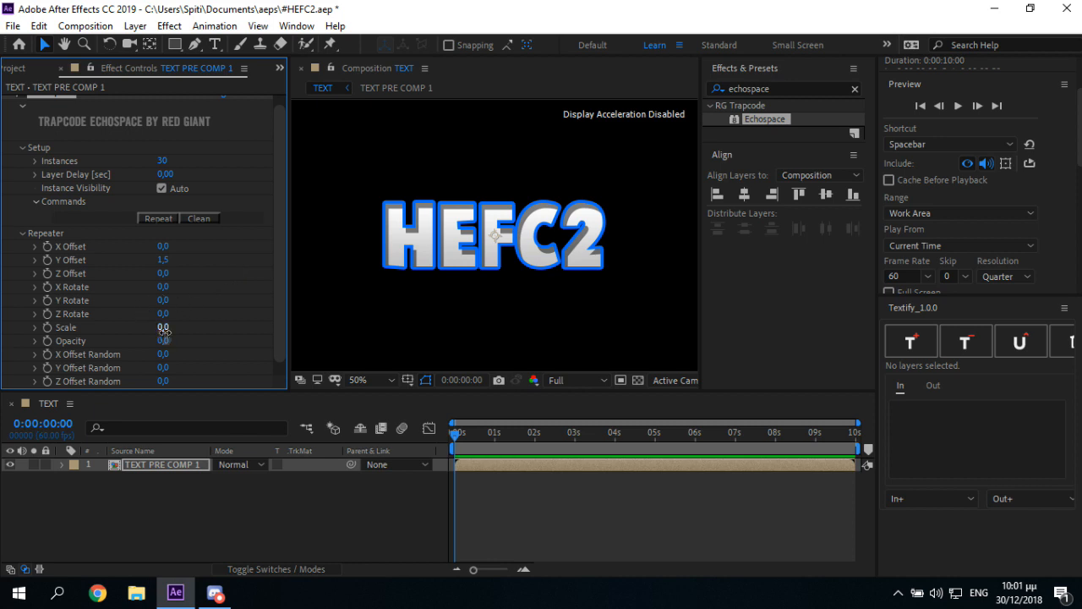
left_click(163, 327)
type("-0,5")
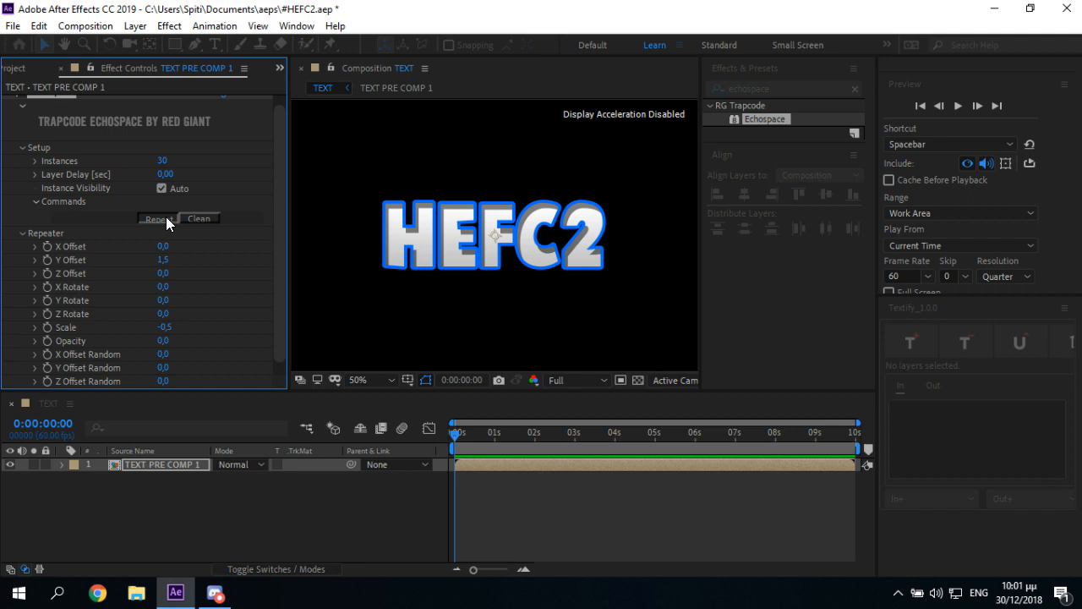
left_click(157, 218)
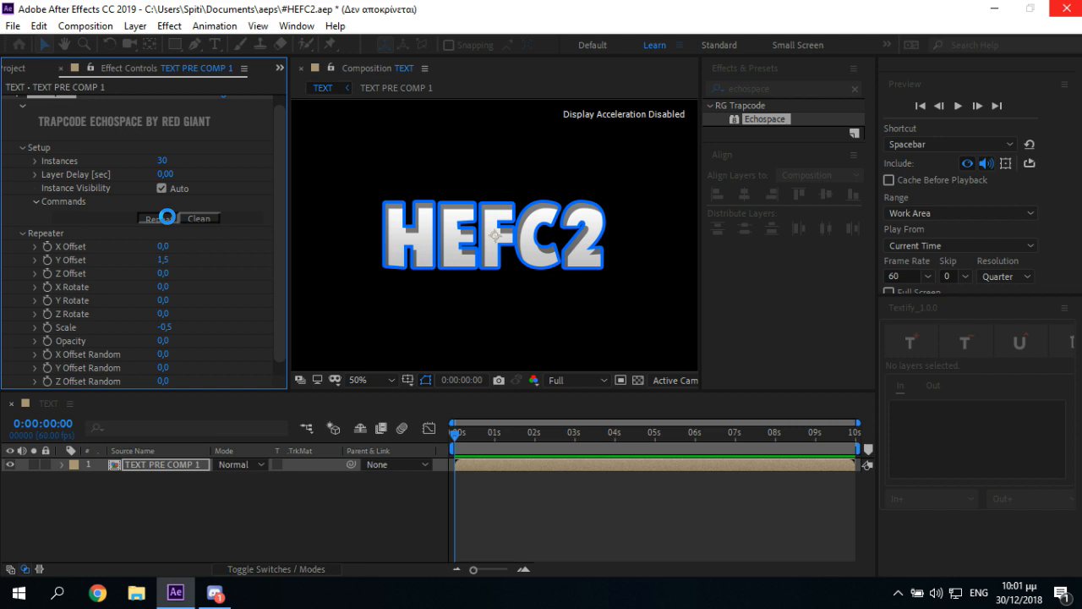
- Finish the Repeat command, generating the stack of TEXT PRE COMP 1 echo copies
left_click(158, 218)
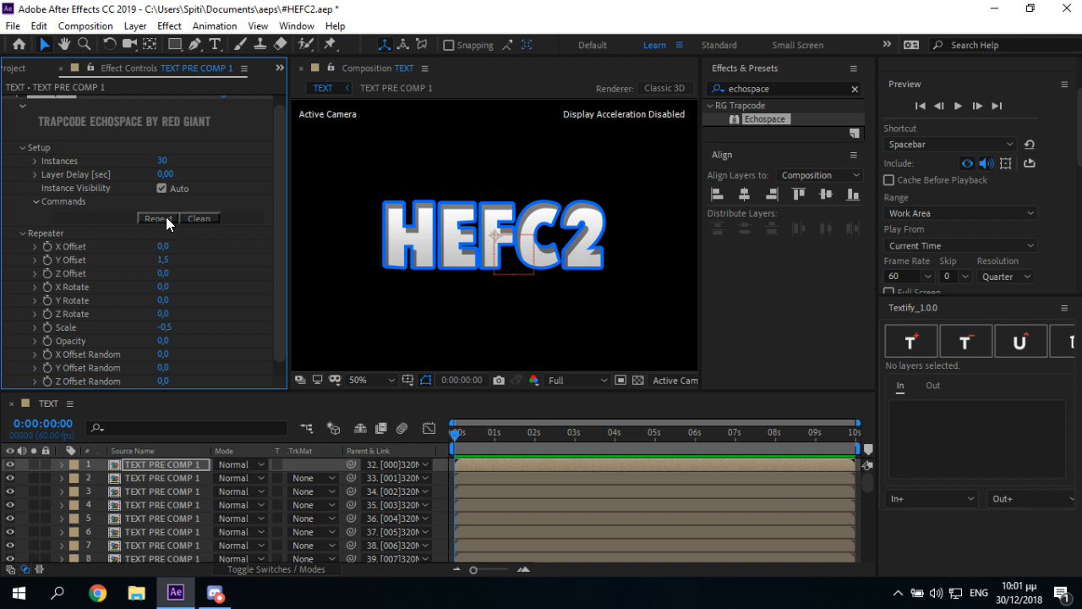
mouse_move(529, 405)
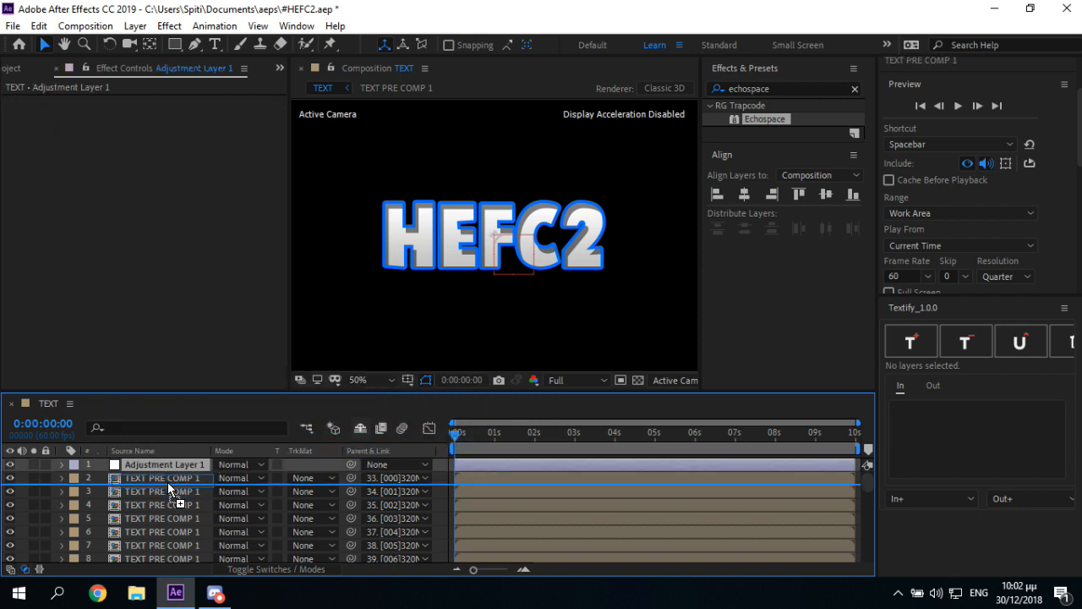
- Place the adjustment layer second, apply Hue/Saturation at Master Lightness -40, preview at Quarter
left_click_drag(165, 464, 165, 478)
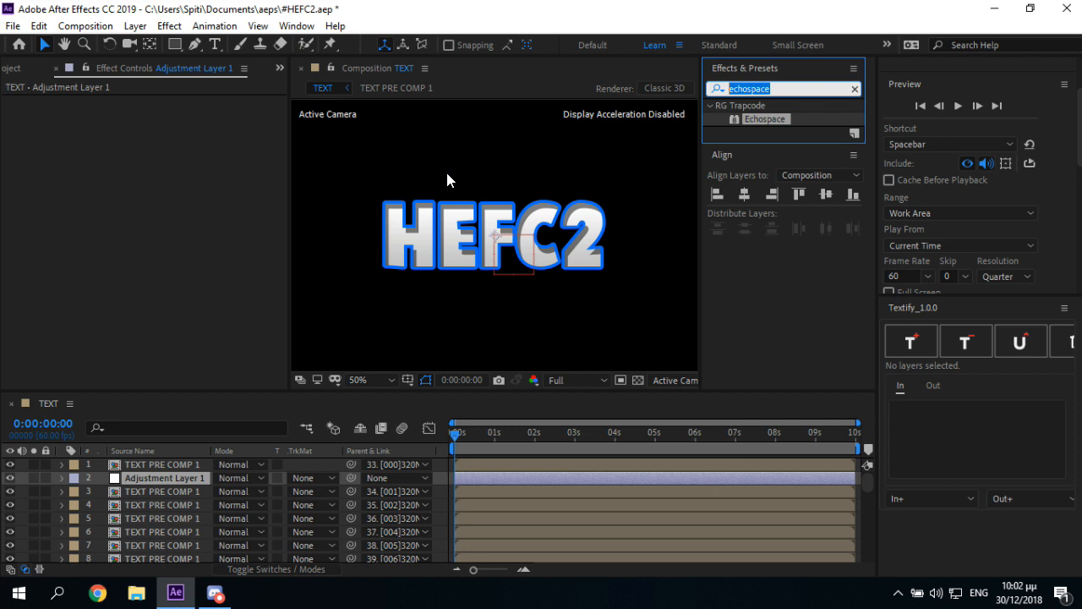
type("hue/saturation")
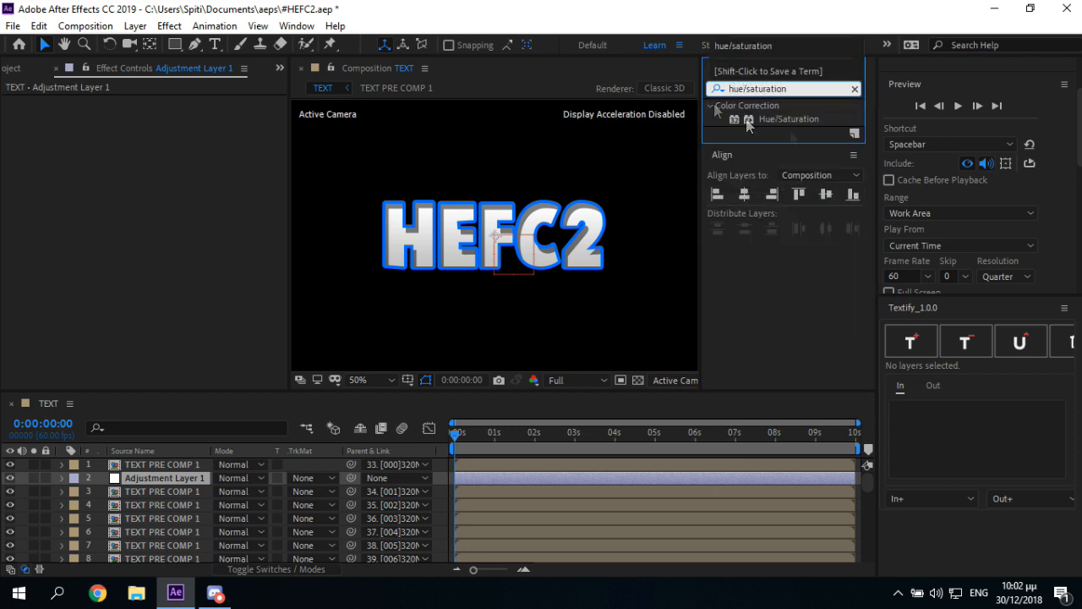
double_click(788, 118)
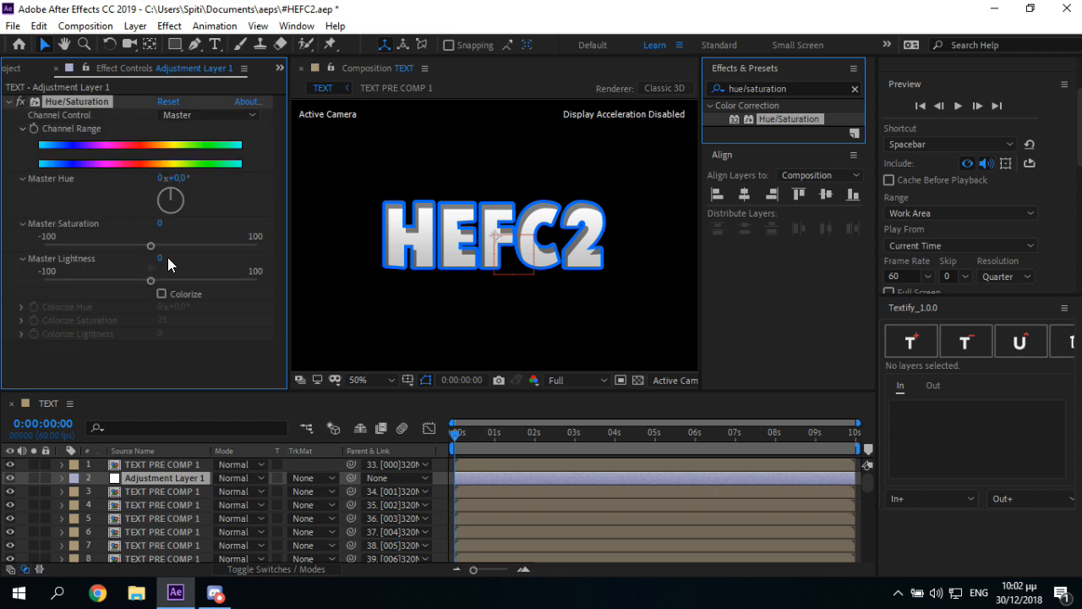
left_click(172, 260)
type("-40")
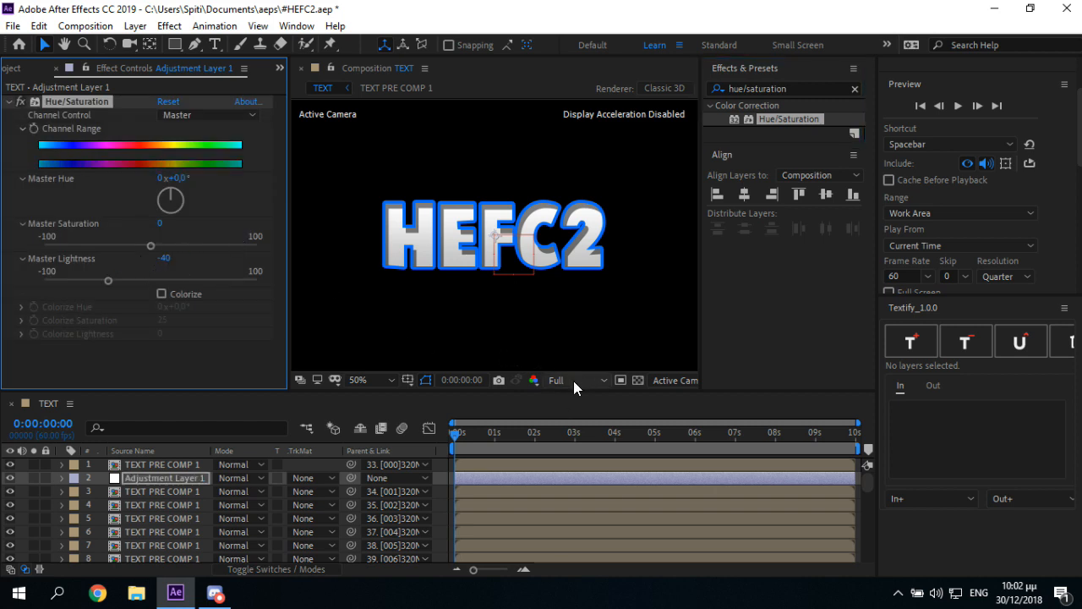
left_click(562, 380)
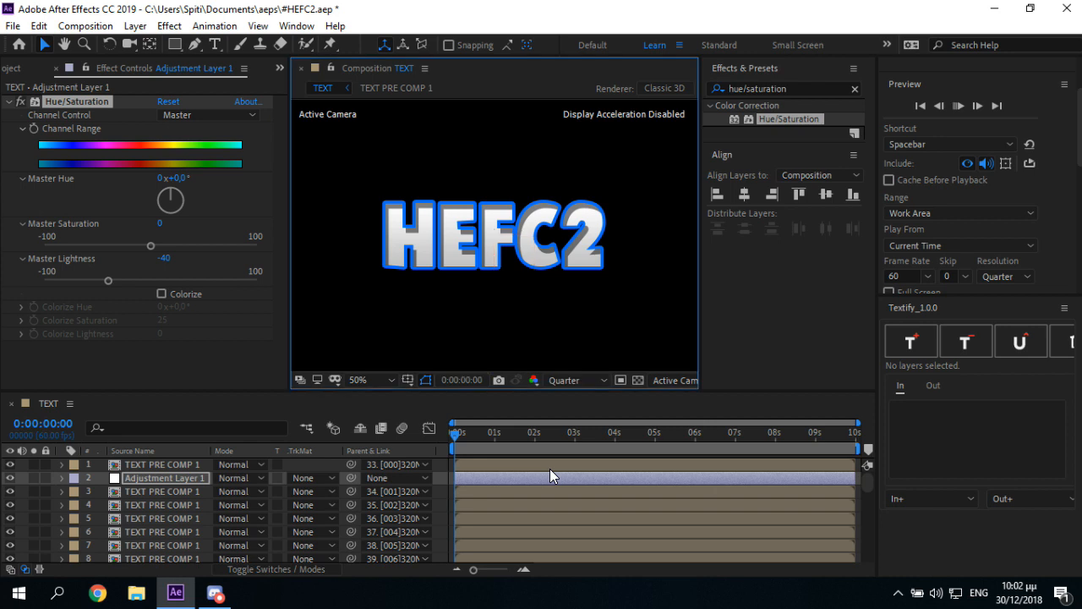
left_click(461, 431)
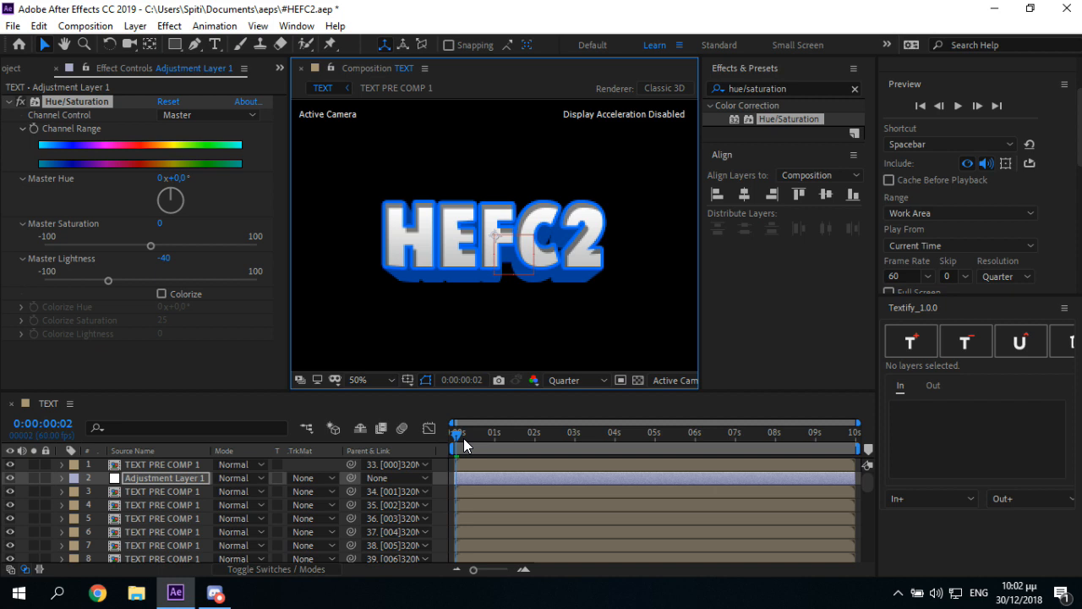
mouse_move(562, 380)
type("TEXT")
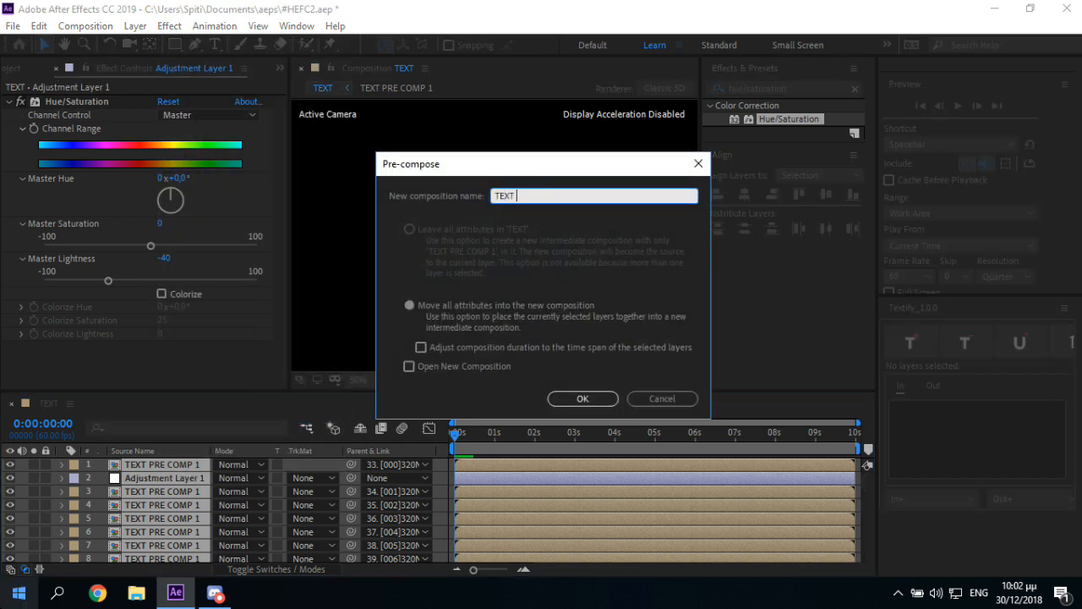
- Nest all layers into TEXT PRE COMP 2, then search effects for warp
left_click(582, 398)
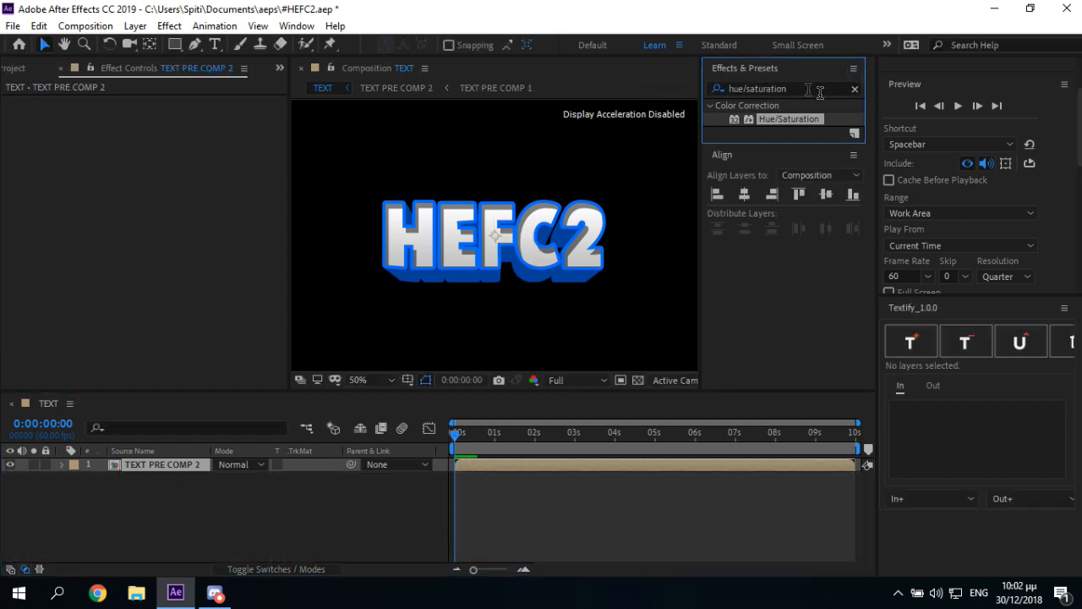
type("warp")
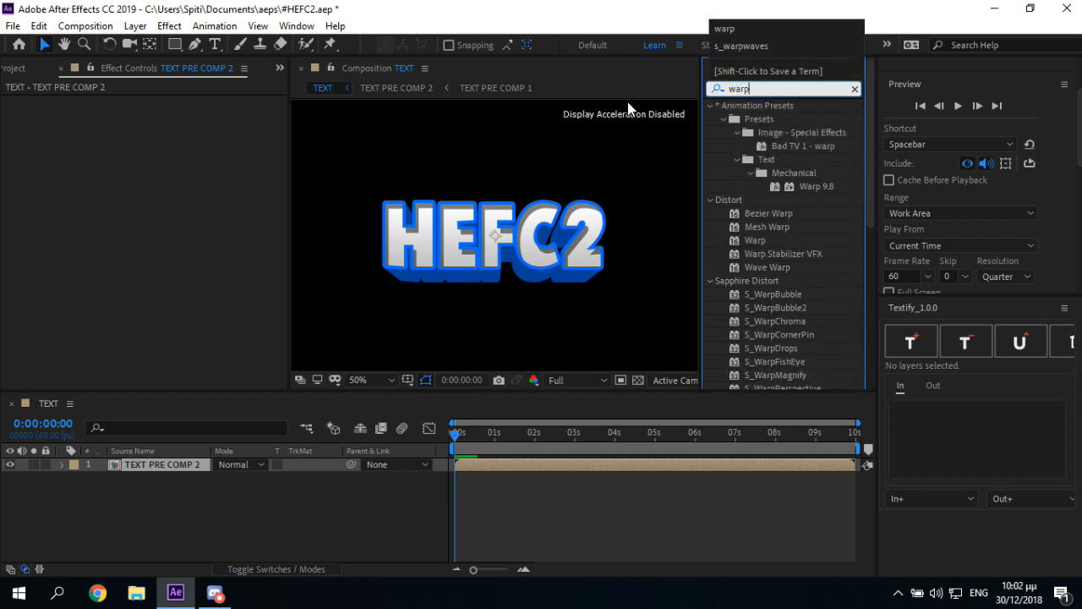
- Apply Warp to TEXT PRE COMP 2 with Shell Lower style and Vertical Distortion 10
double_click(754, 240)
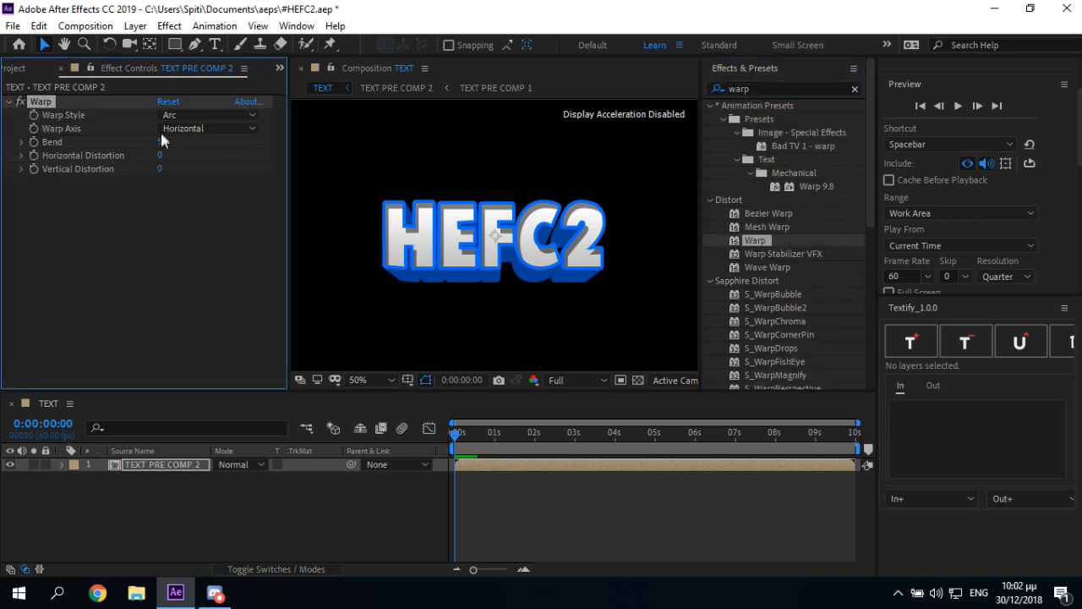
left_click_drag(158, 141, 159, 167)
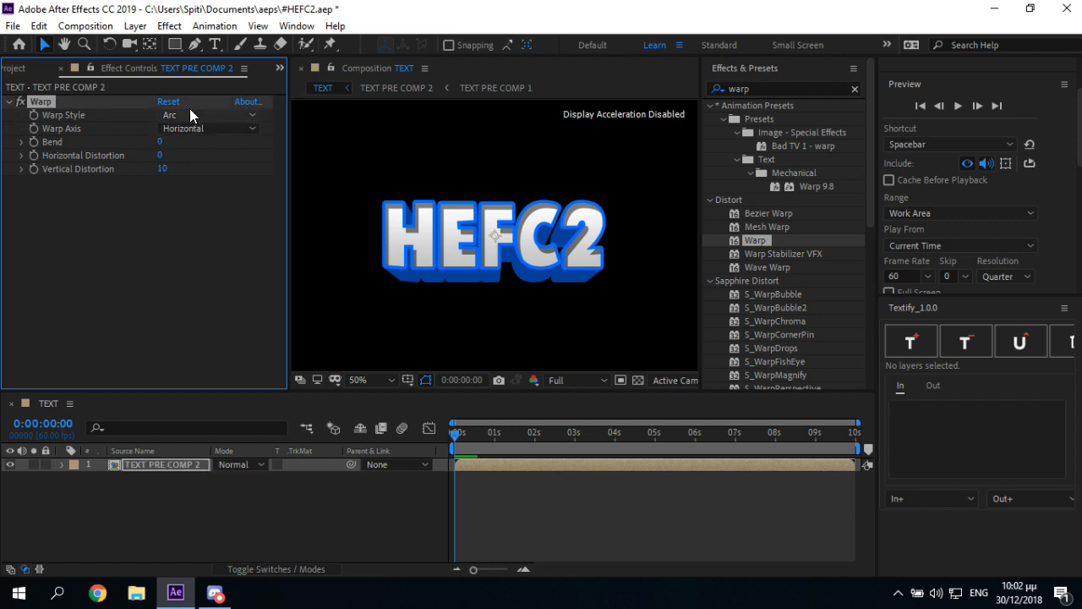
left_click(207, 114)
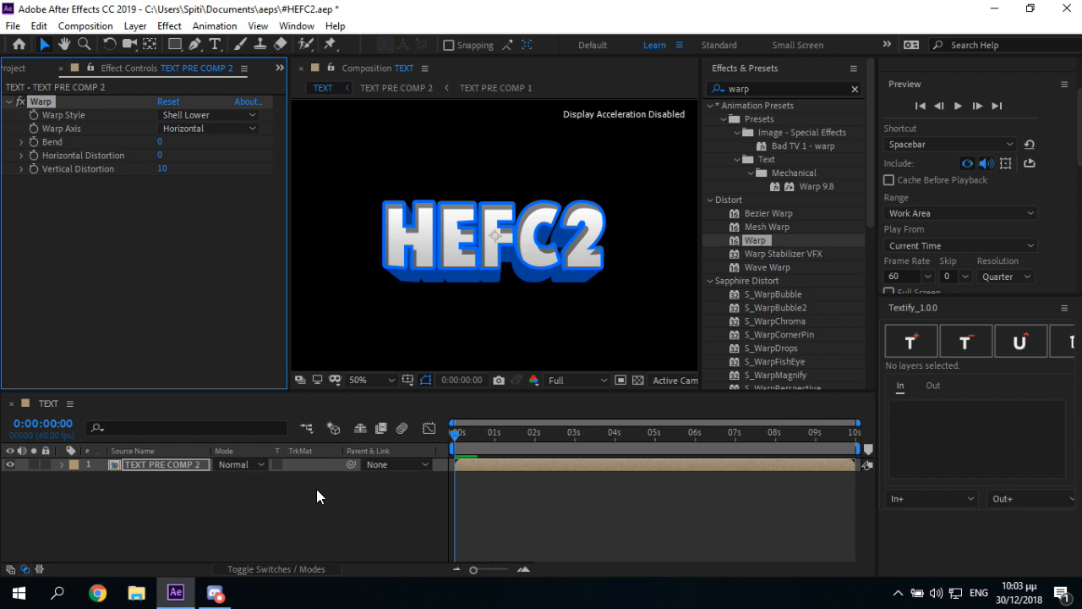
left_click(134, 25)
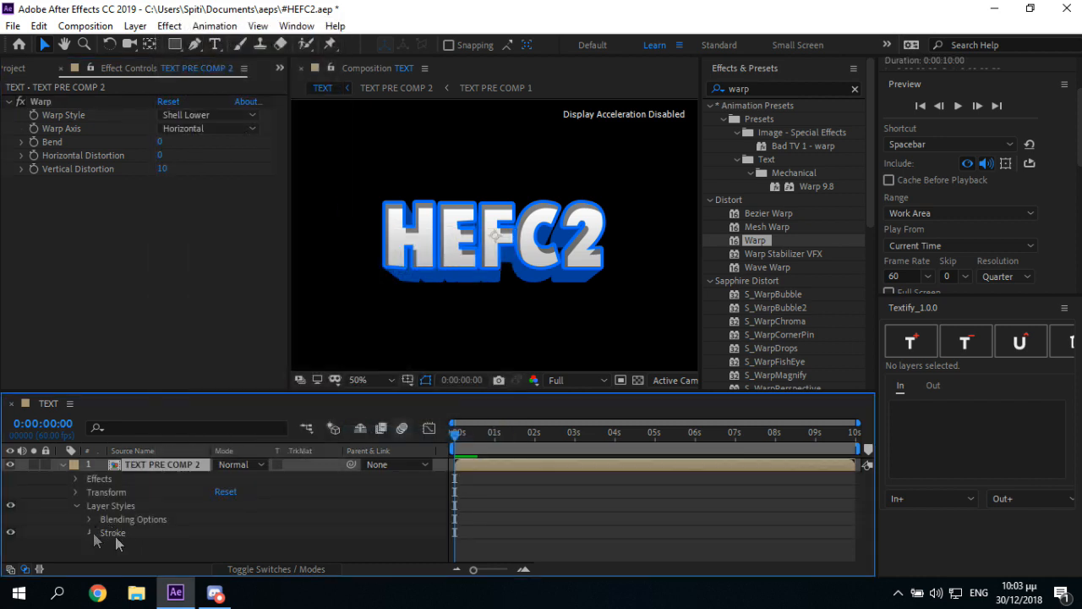
- Set the Stroke layer style colour on TEXT PRE COMP 2 to white (FFFFFF)
left_click(223, 515)
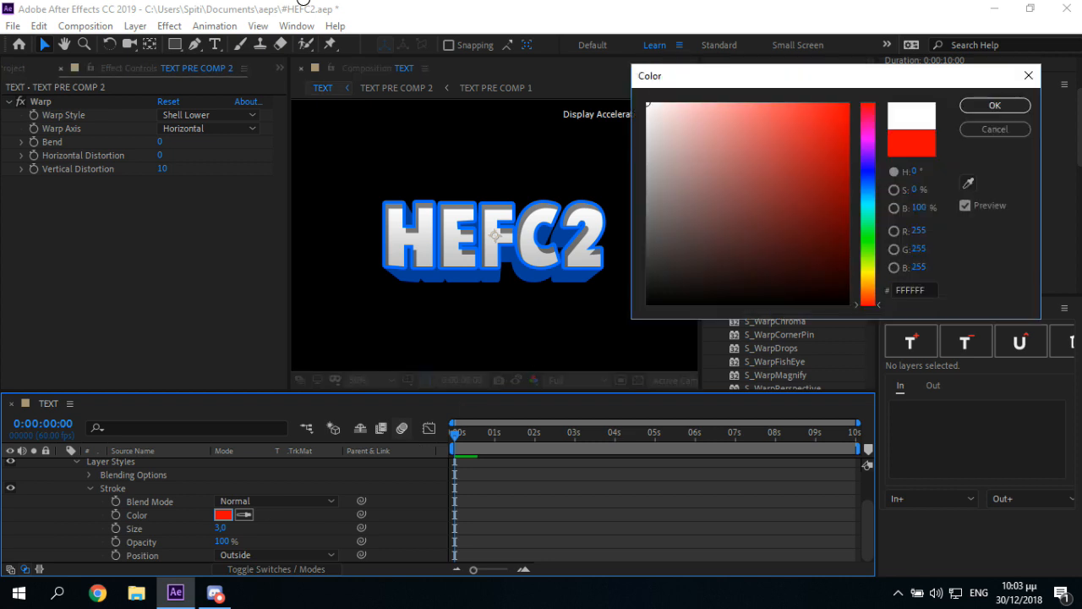
left_click(994, 104)
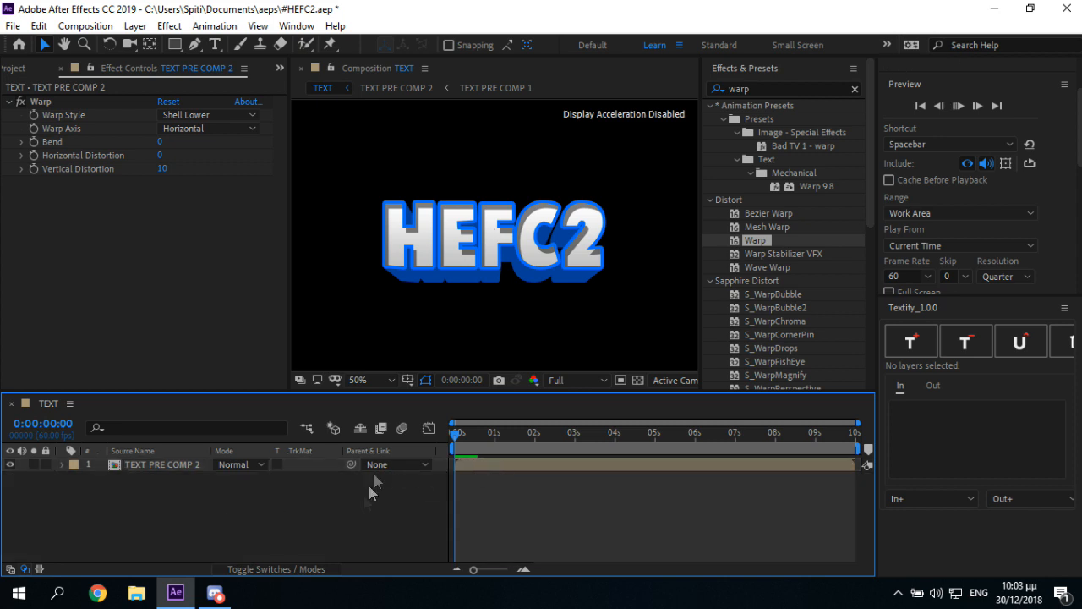
mouse_move(357, 528)
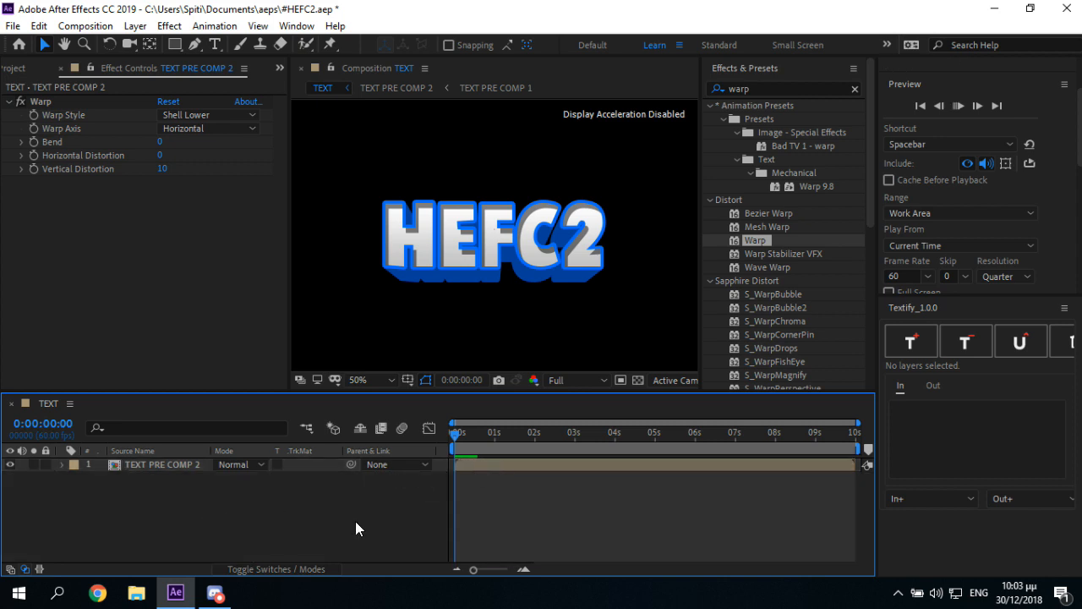